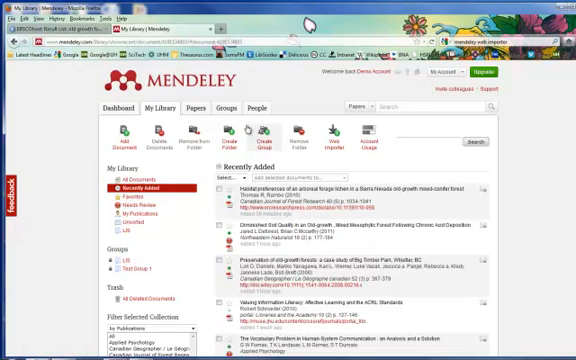
- Expand the newly added article in Recently Added to show its type, title, authors and journal
{"action": "left_click", "coordinate": [332, 136]}
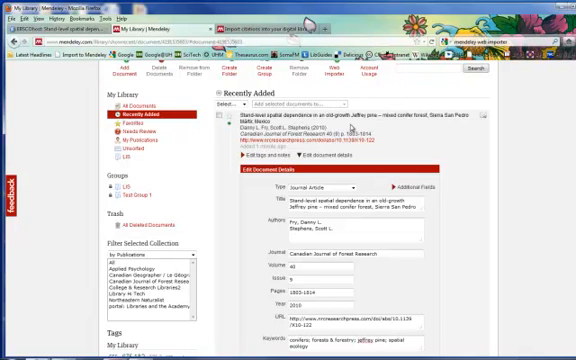
{"action": "mouse_move", "coordinate": [350, 128]}
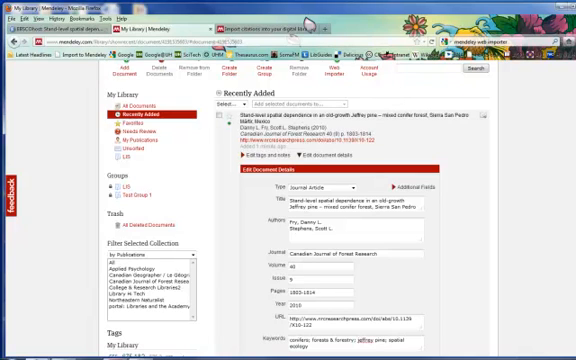